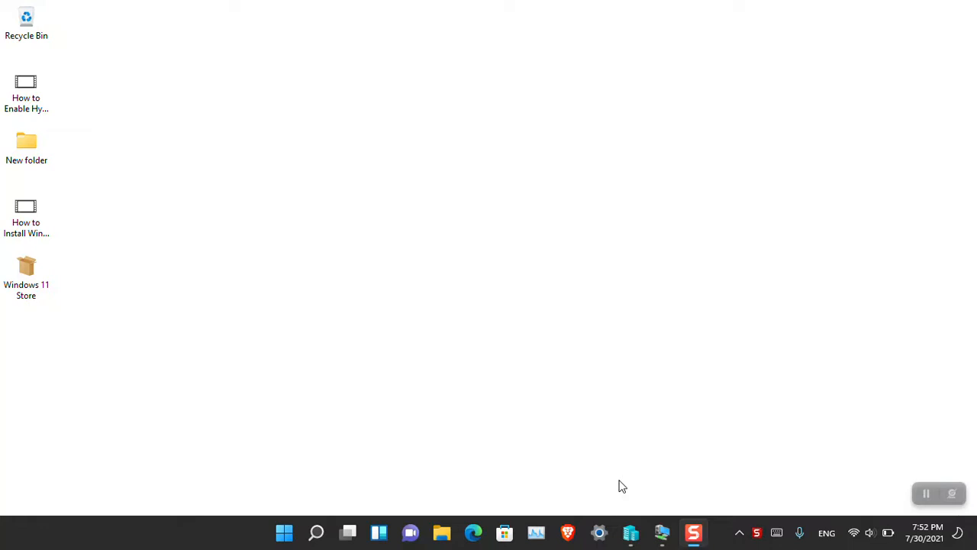
pyautogui.moveTo(507, 533)
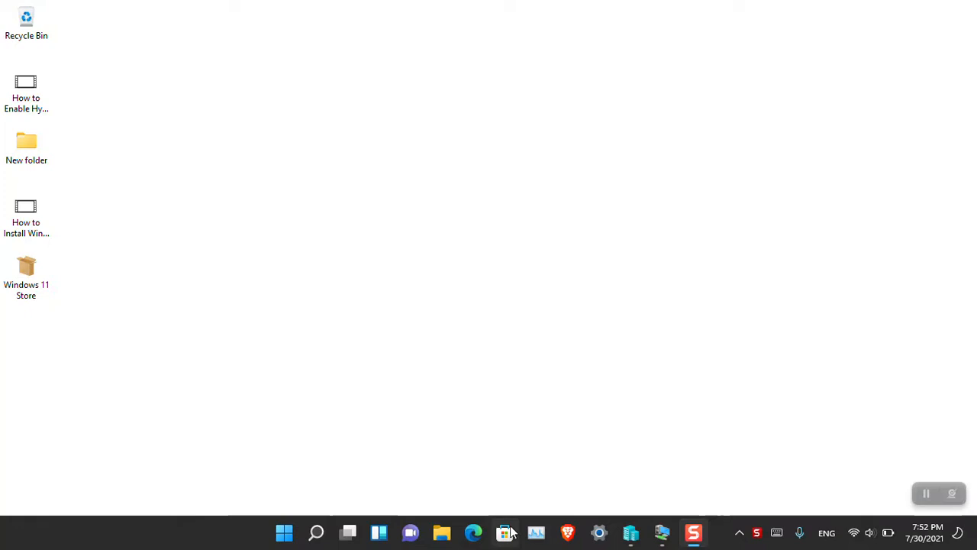
# Step: Look over the old Microsoft Store on the host and inside the VM, then close it
pyautogui.click(504, 532)
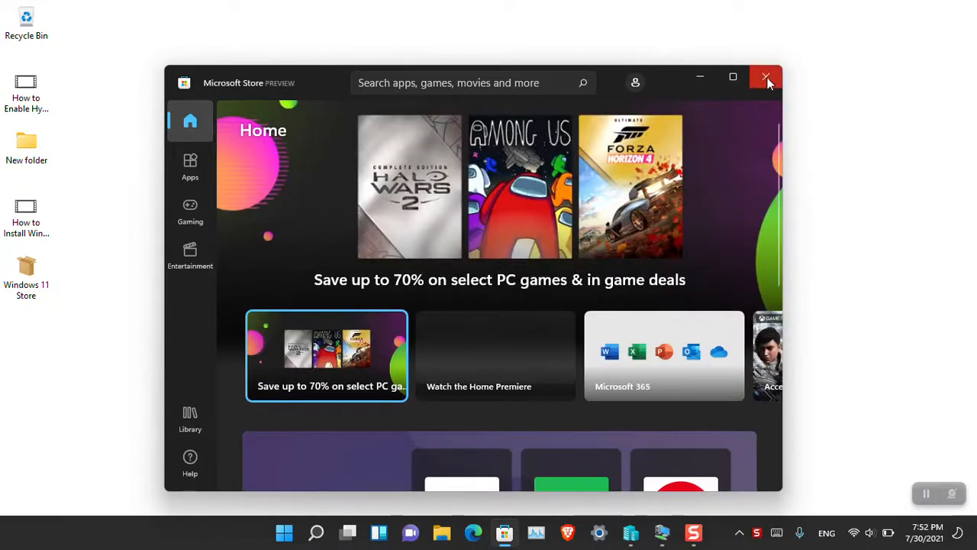
pyautogui.click(765, 77)
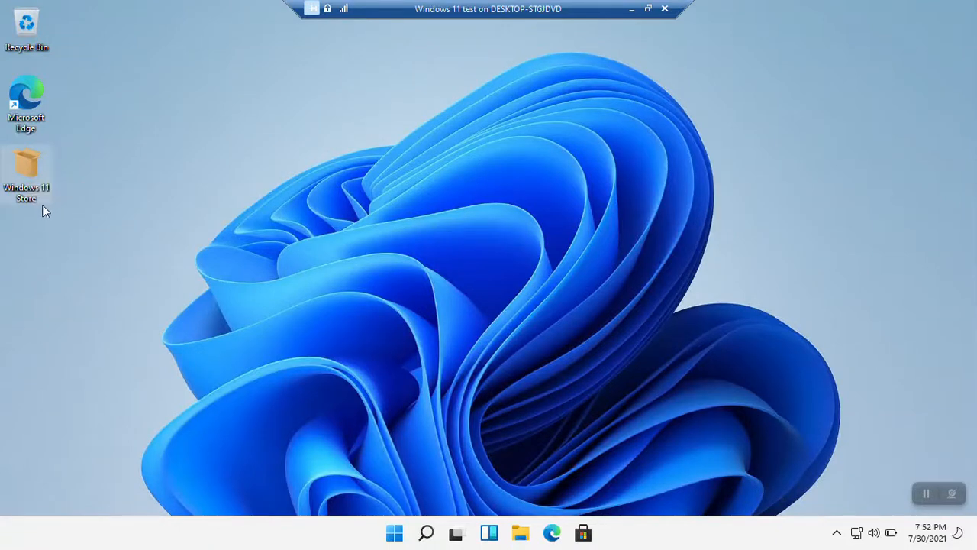
pyautogui.moveTo(478, 431)
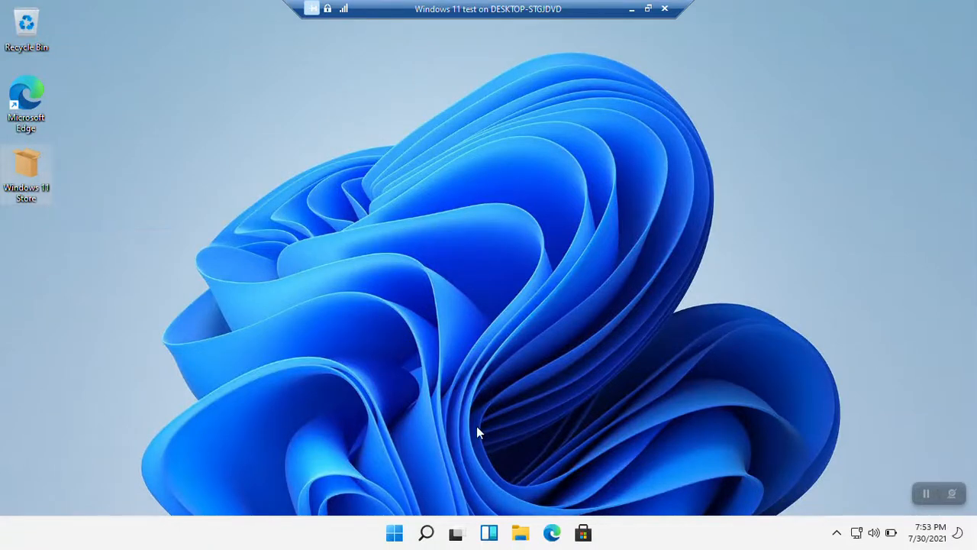
pyautogui.click(583, 533)
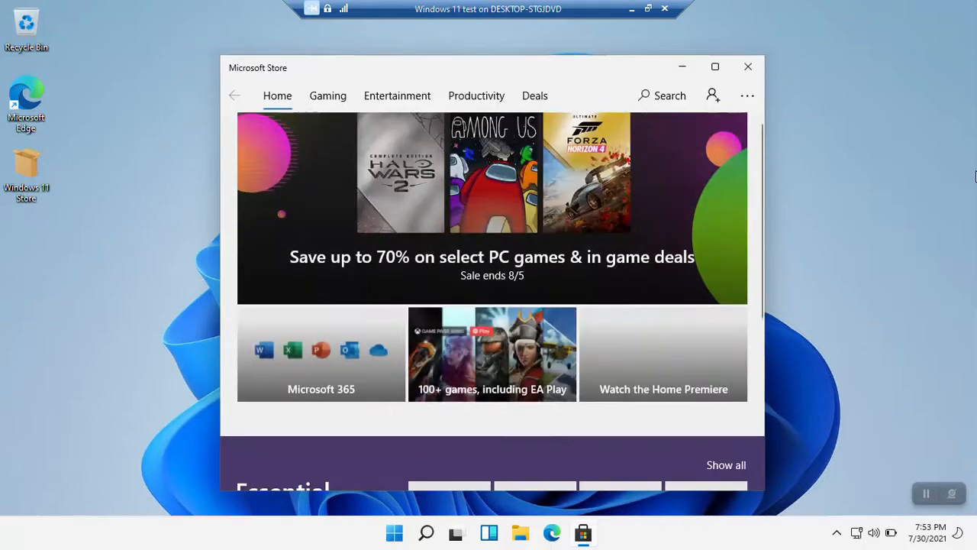
pyautogui.scroll(-3)
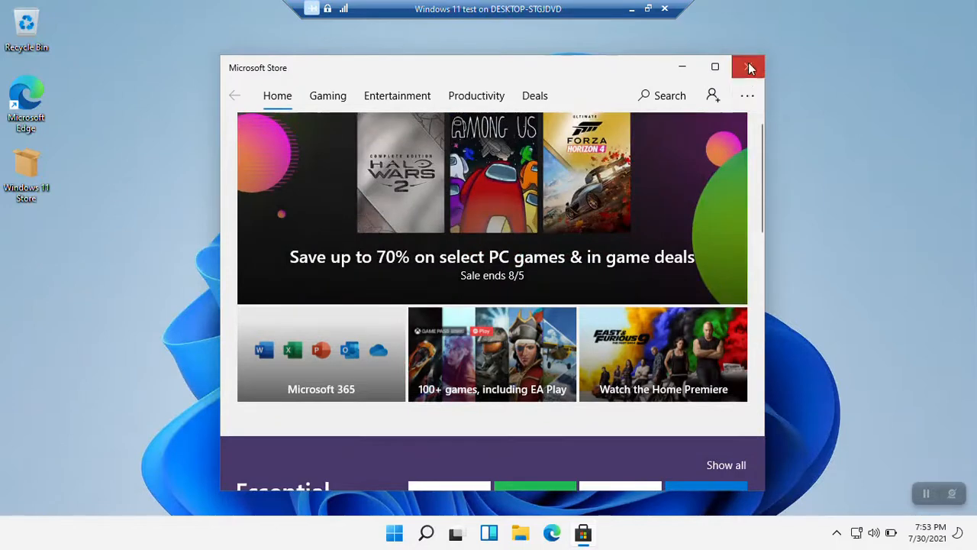
pyautogui.click(748, 67)
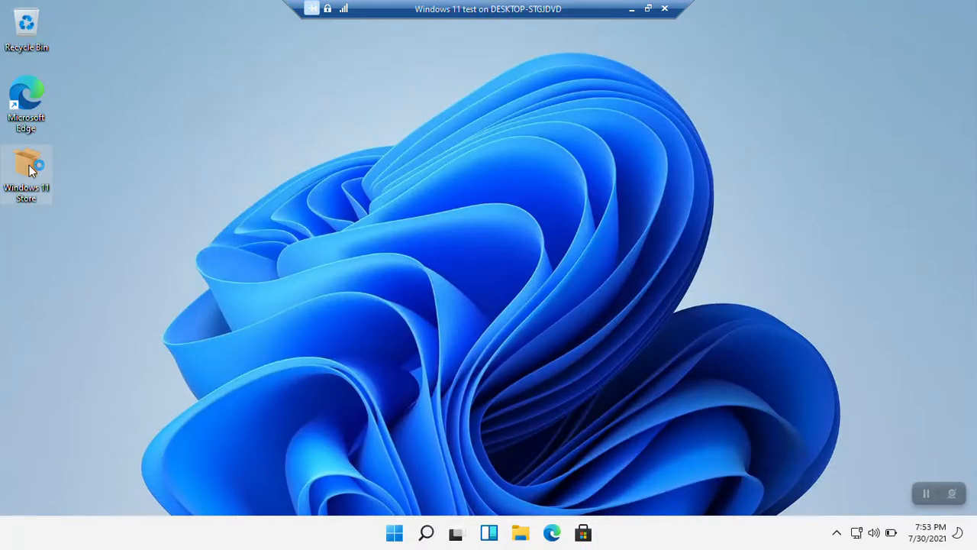
# Step: Update Microsoft Store to 22106.1401.2.0 from the Windows 11 Store package, past SmartScreen
pyautogui.doubleClick(29, 166)
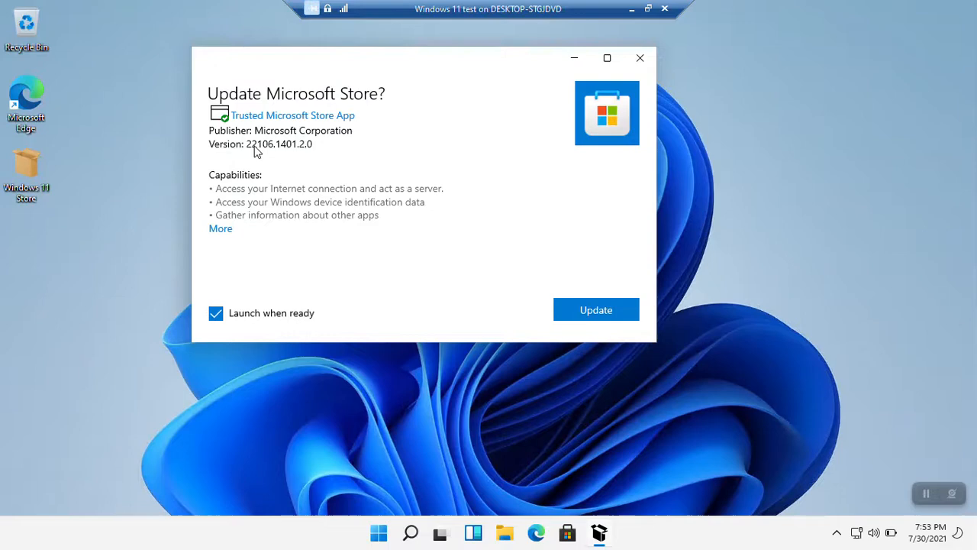
pyautogui.moveTo(611, 299)
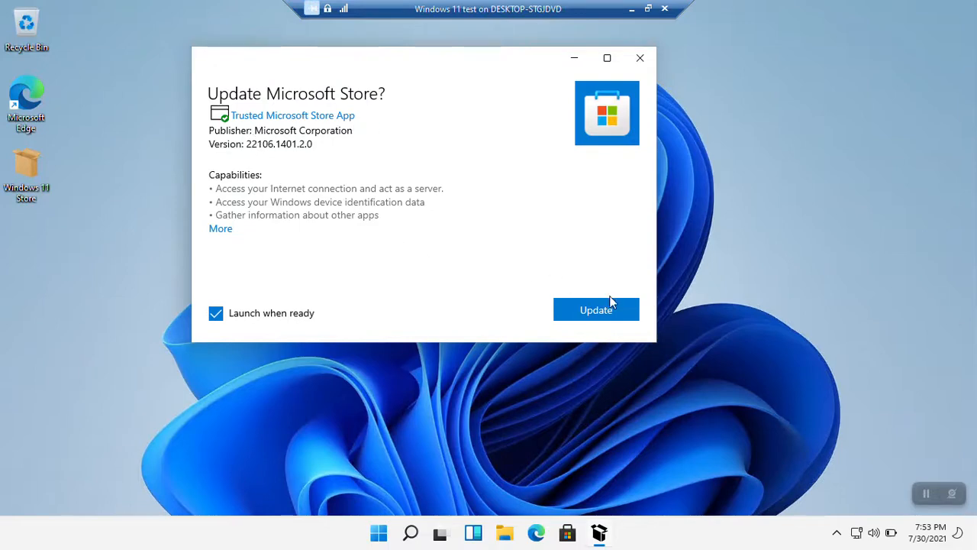
pyautogui.click(595, 309)
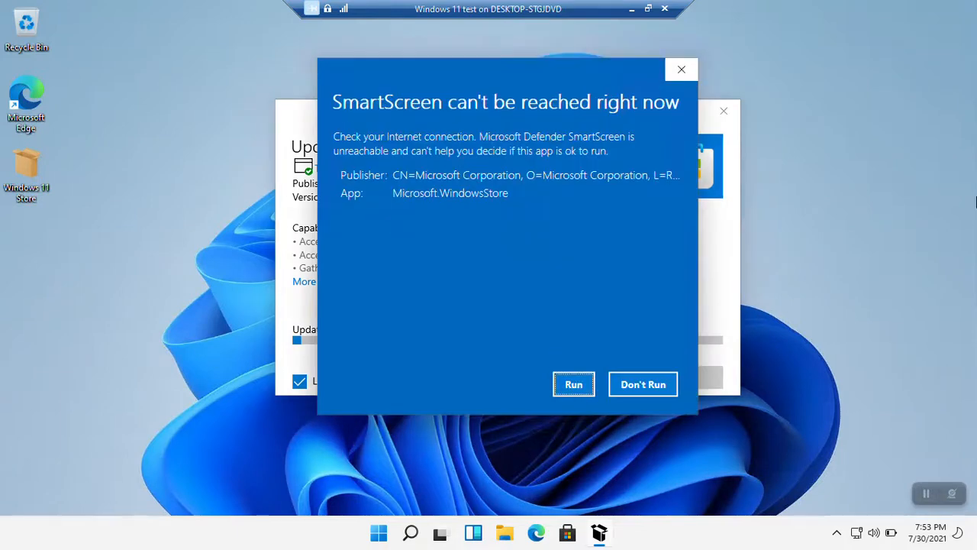
pyautogui.moveTo(491, 155)
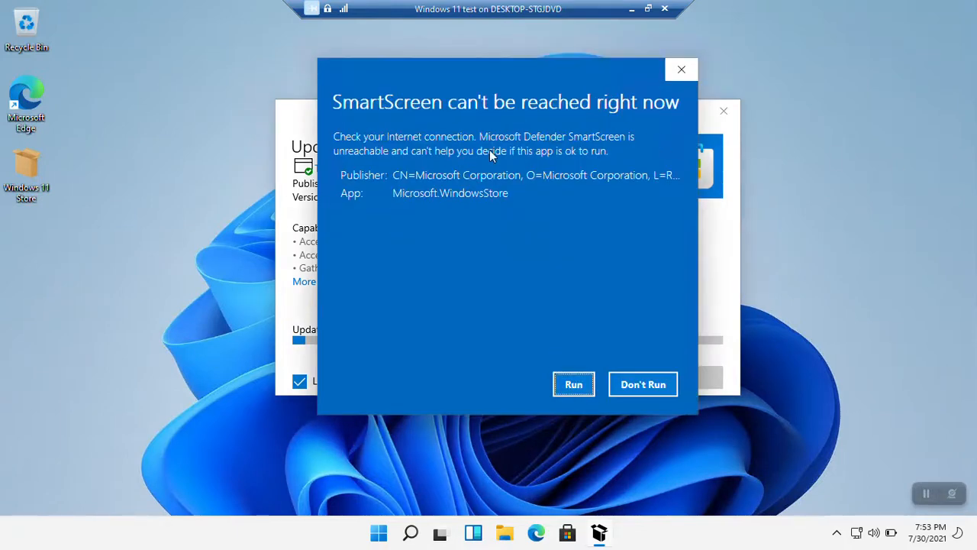
pyautogui.moveTo(543, 217)
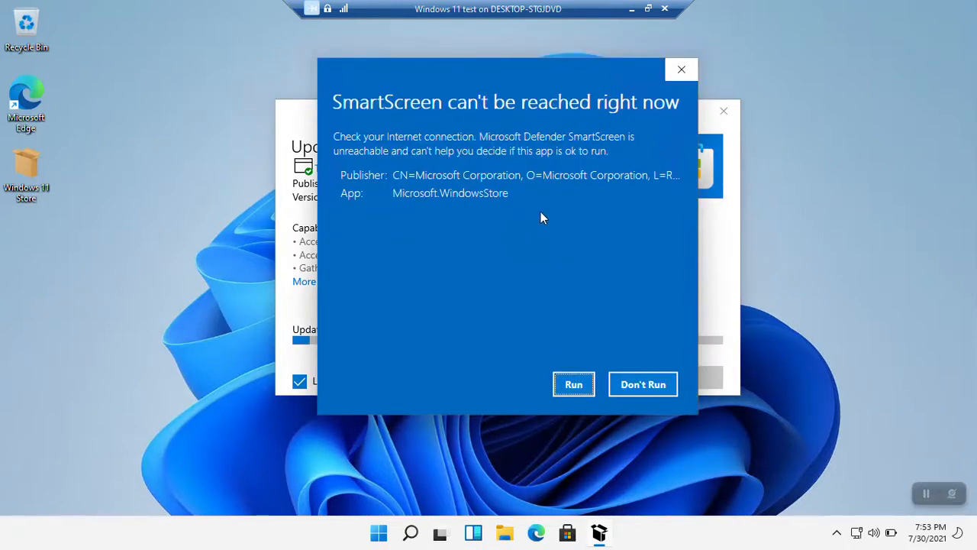
pyautogui.click(573, 384)
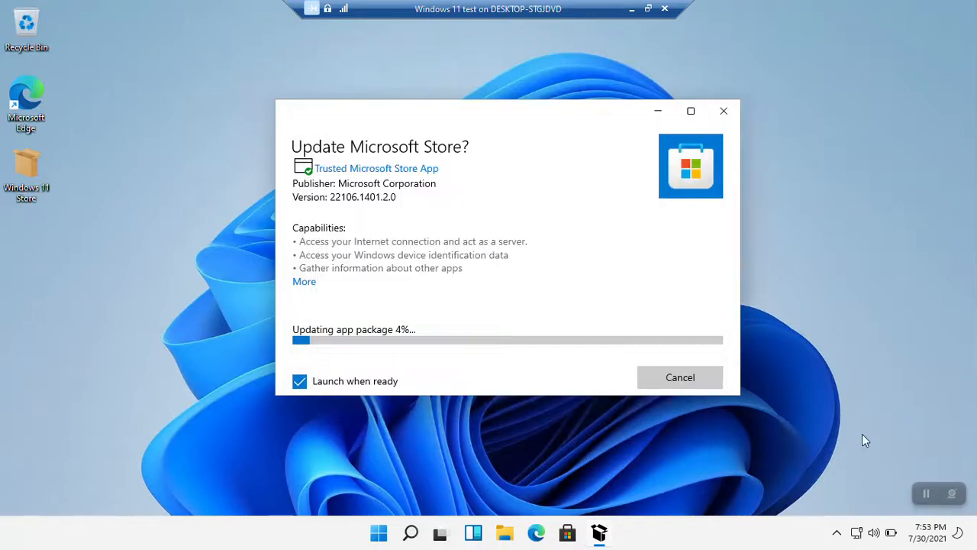
pyautogui.moveTo(959, 387)
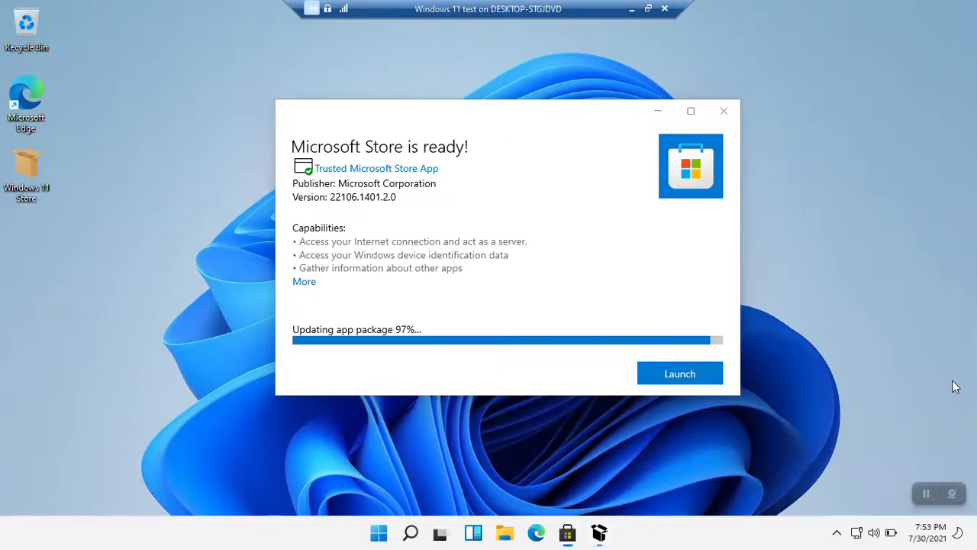
# Step: Launch the updated Microsoft Store and browse its Home page of featured games and apps
pyautogui.click(680, 373)
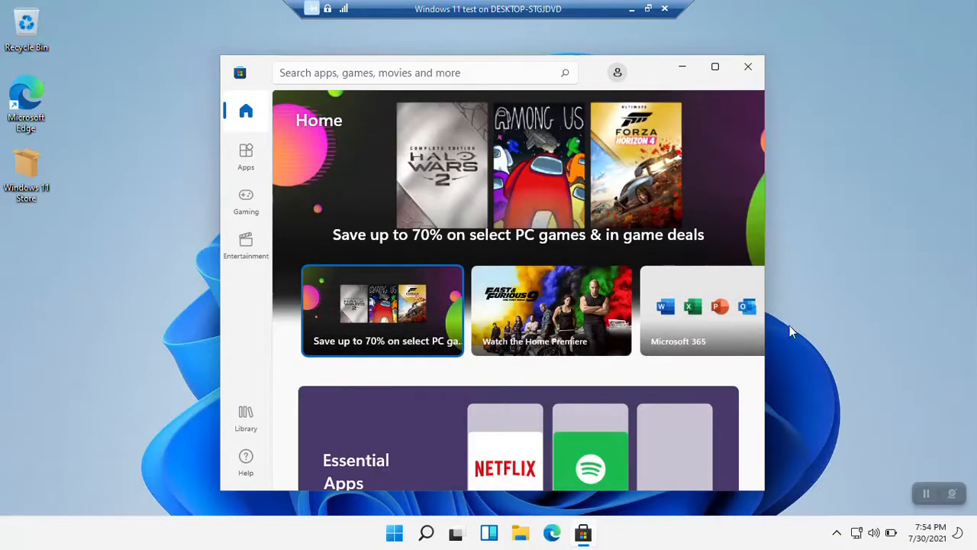
pyautogui.scroll(-3)
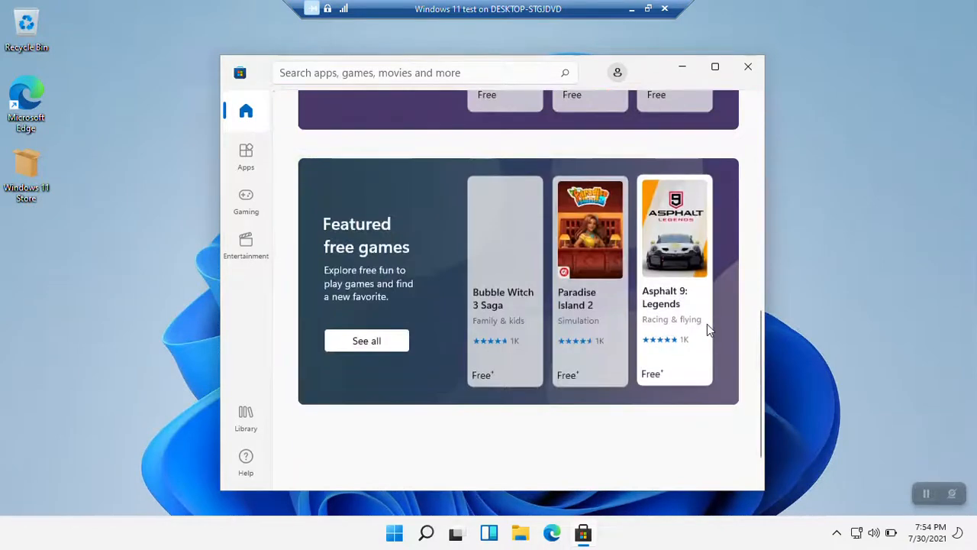
pyautogui.scroll(3)
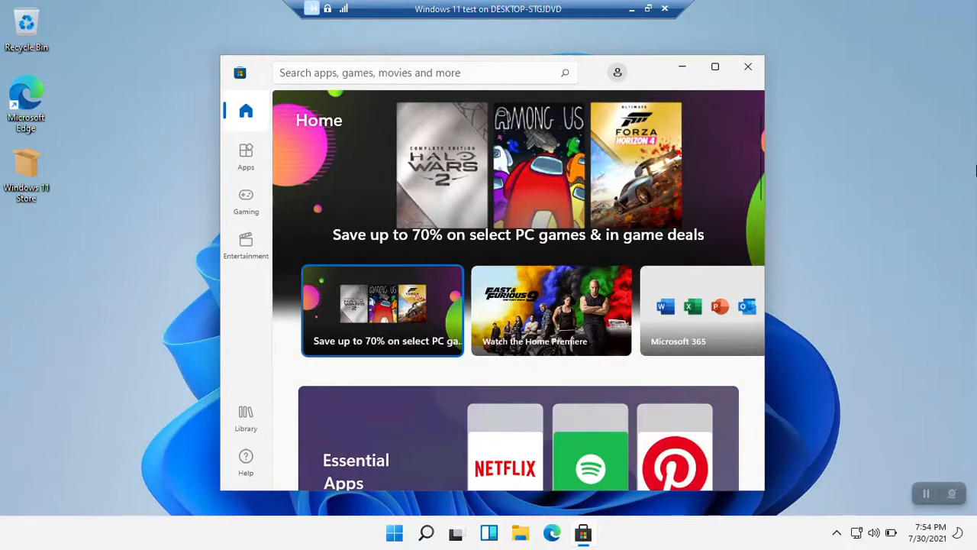
pyautogui.moveTo(947, 161)
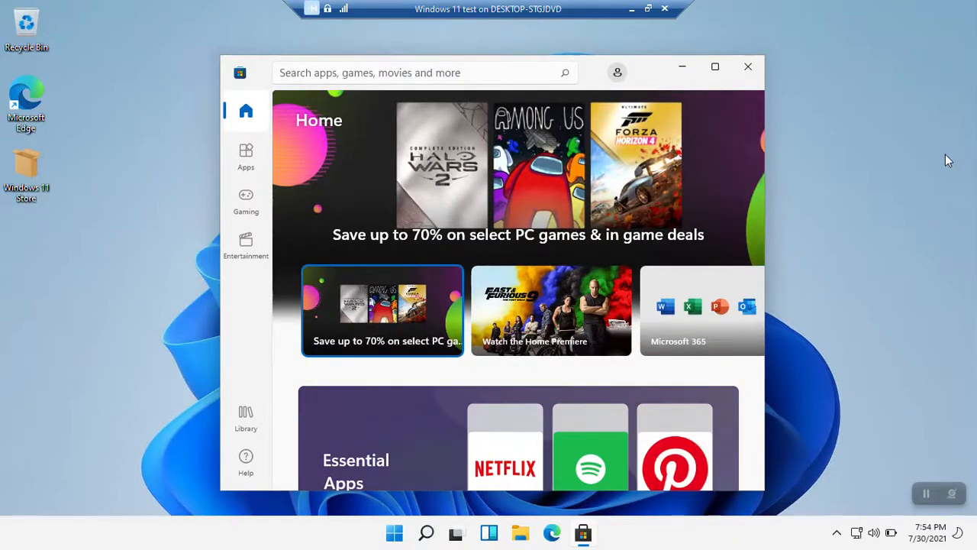